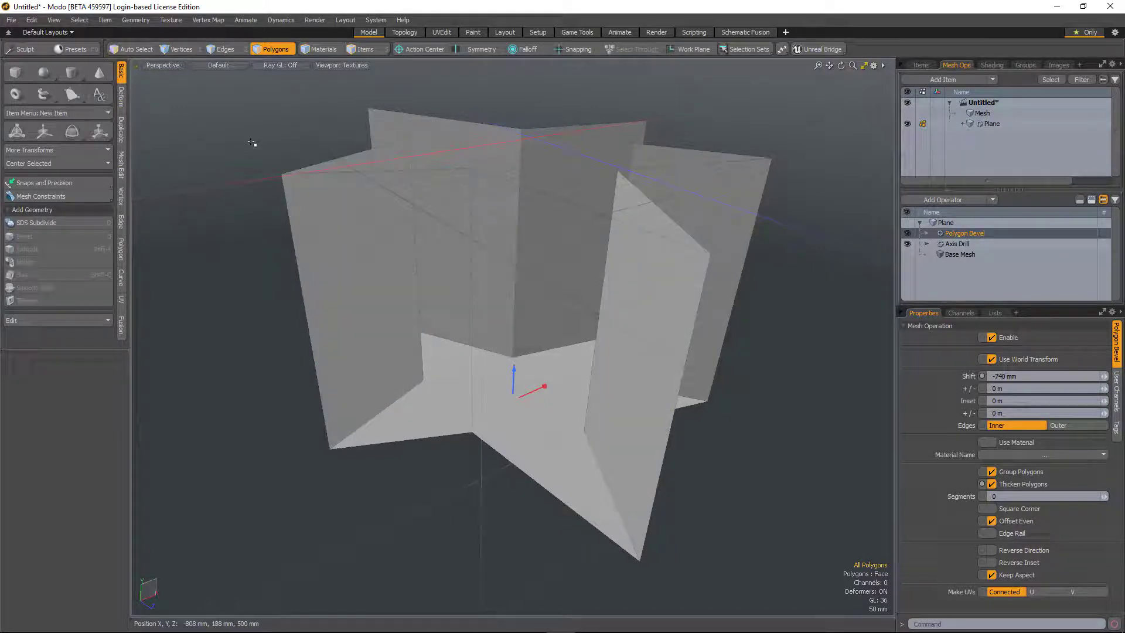
Filter the Add Mesh Operation list to 'flip' to locate Flip Polygons for the Plane.
left_click(483, 330)
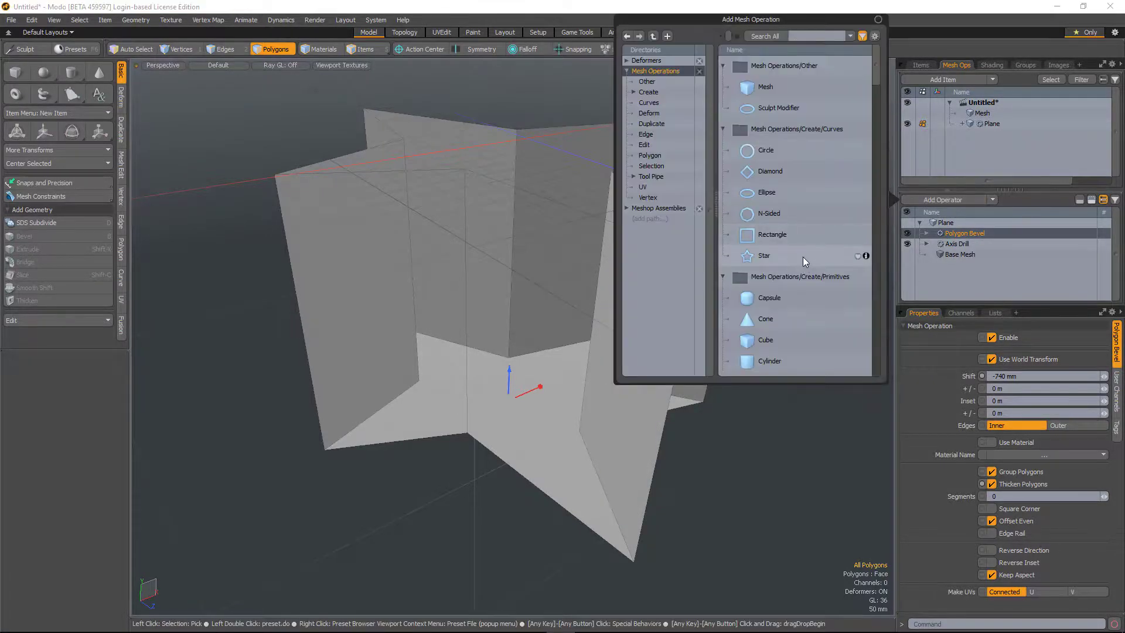
type("flip")
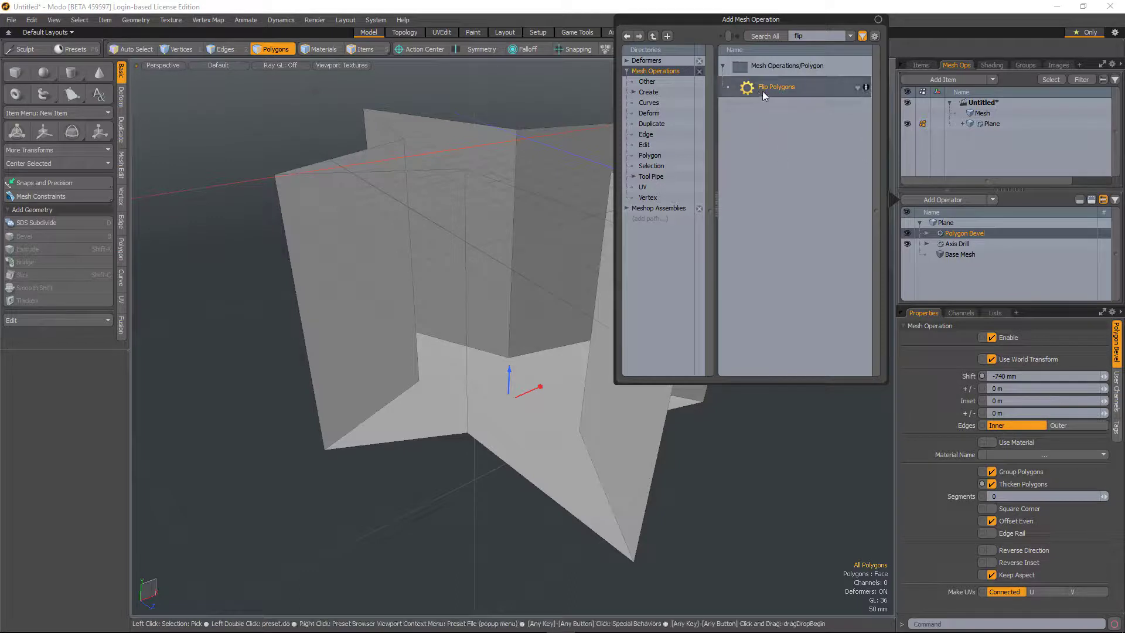